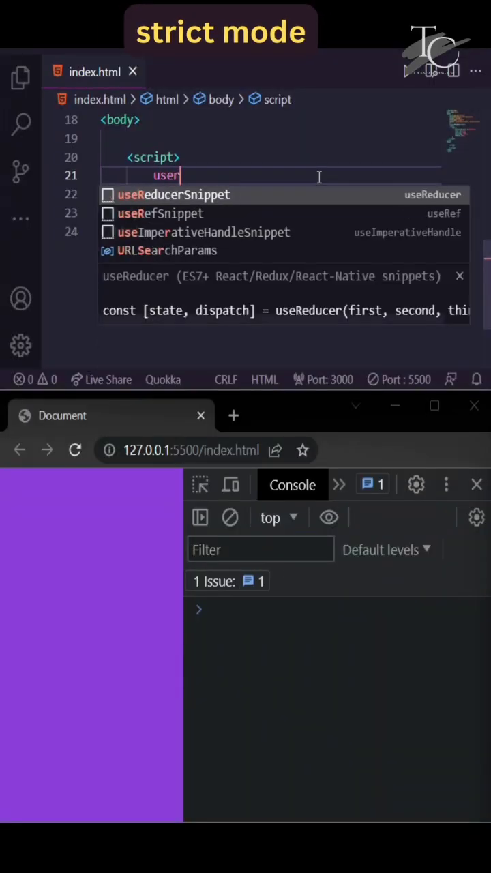
pyautogui.write('Name = "coders"')
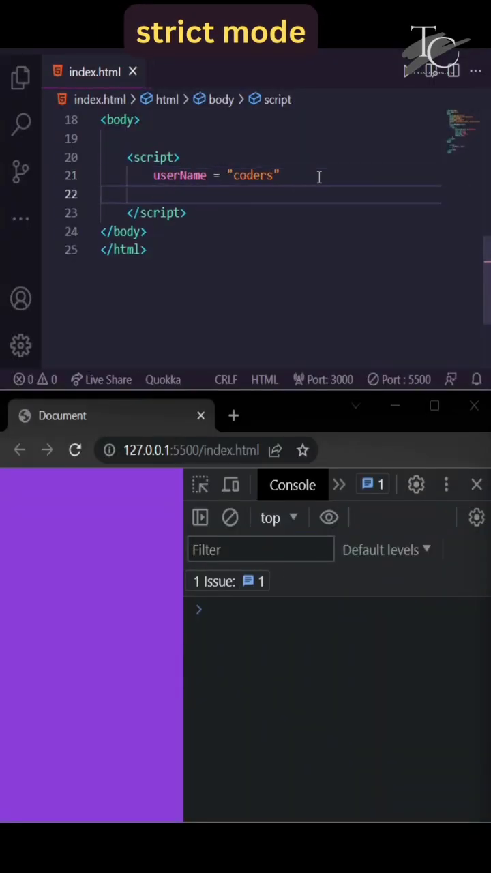
pyautogui.write('document.write()')
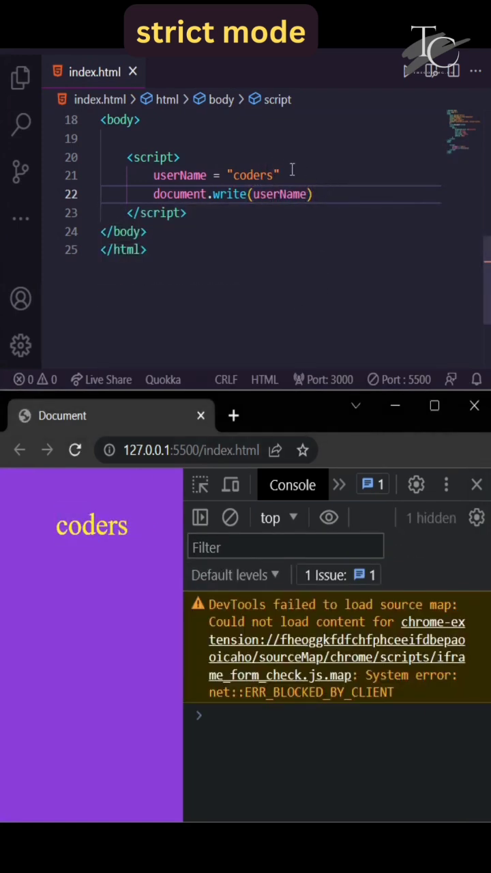
pyautogui.write('"use"')
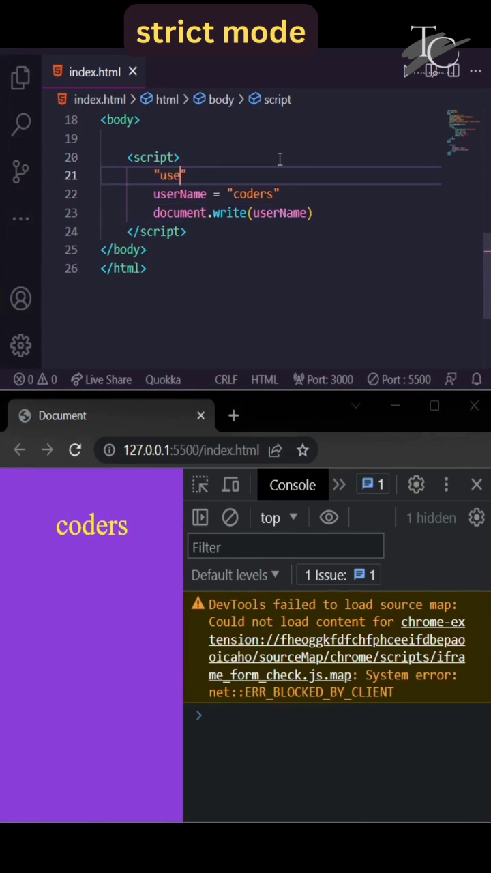
pyautogui.write('strict')
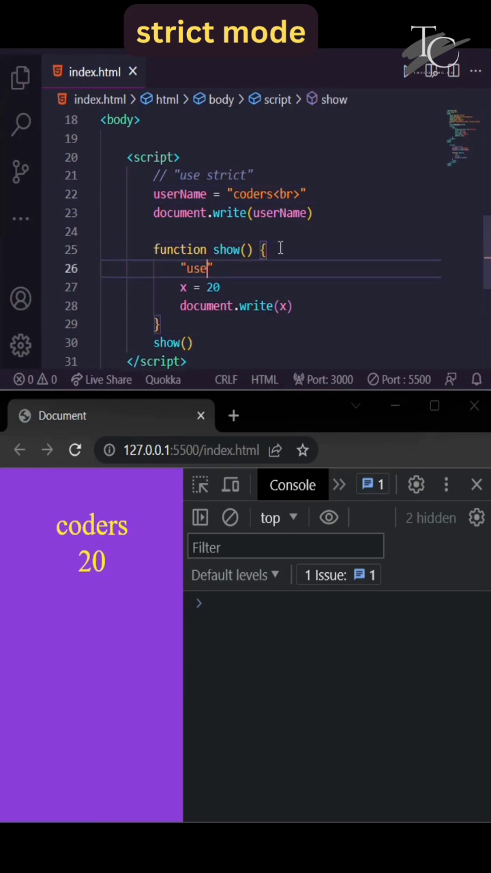
pyautogui.write('strict')
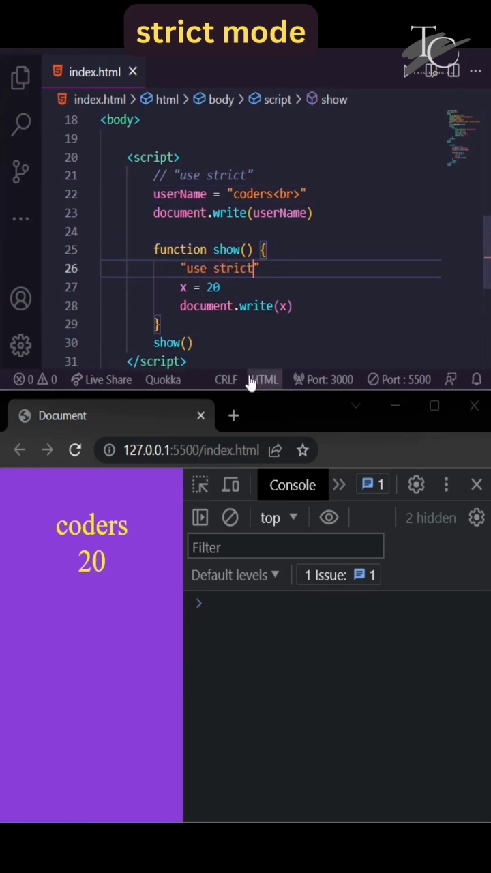